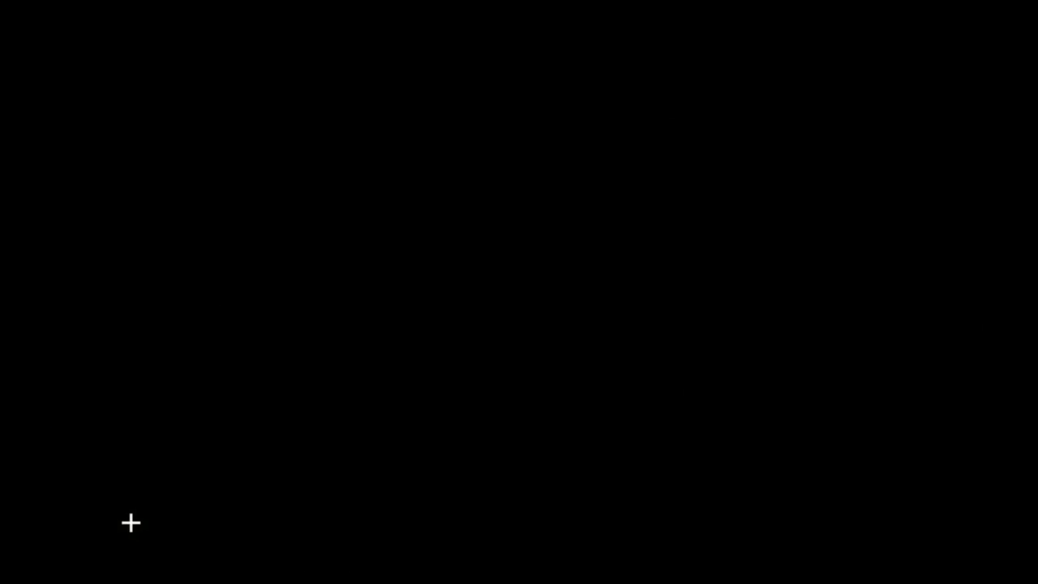
pyautogui.moveTo(156, 574)
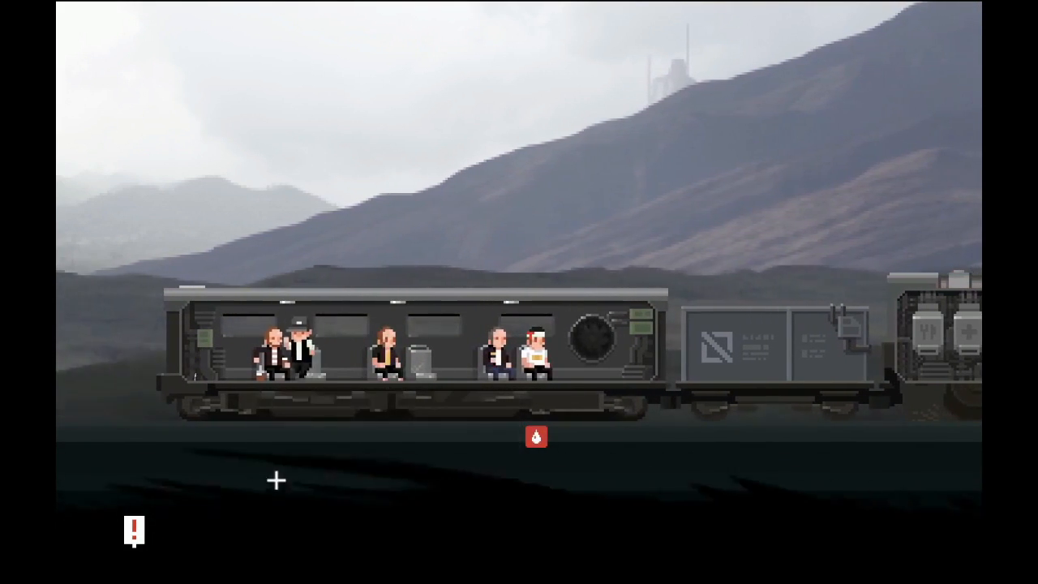
# Step: Repair the carriage's ventilation and light systems and close their panels
pyautogui.click(289, 349)
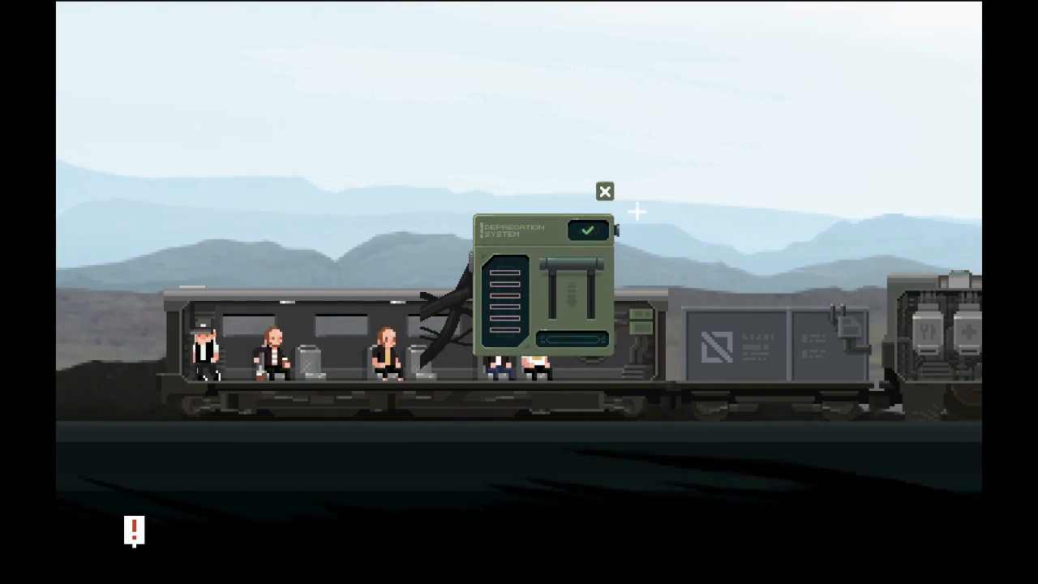
pyautogui.moveTo(555, 391)
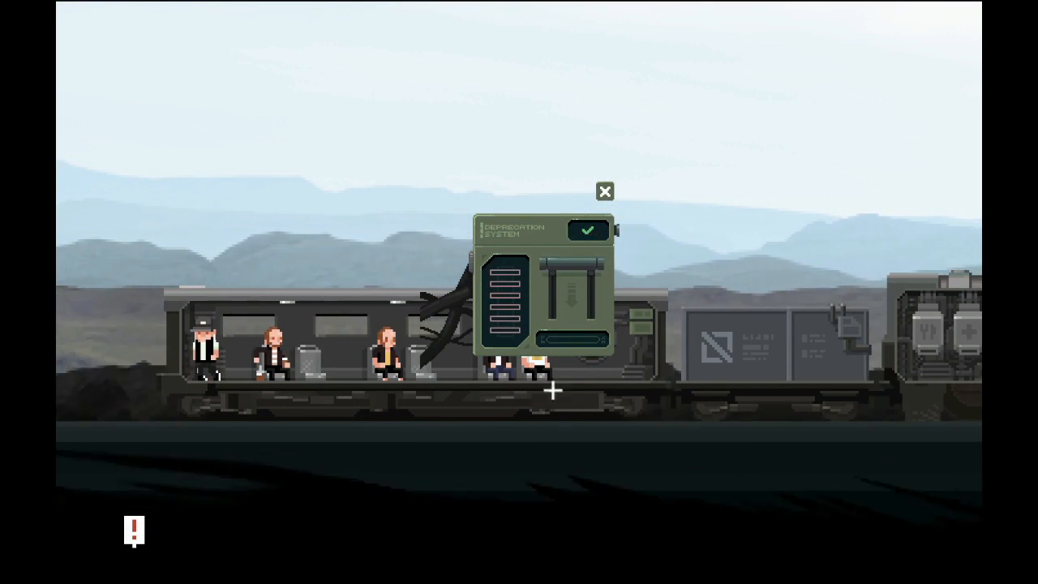
pyautogui.click(604, 191)
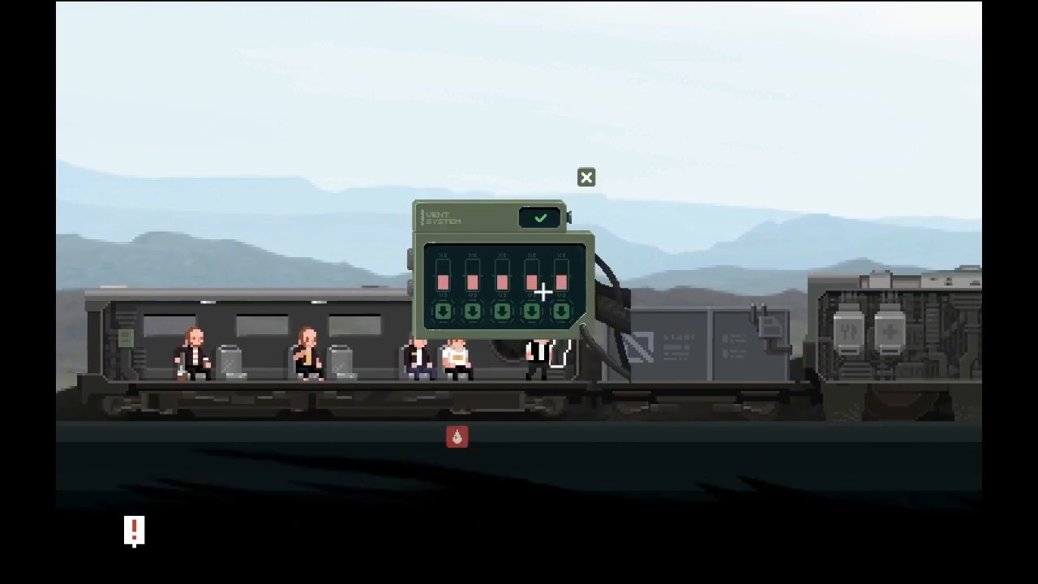
pyautogui.click(585, 177)
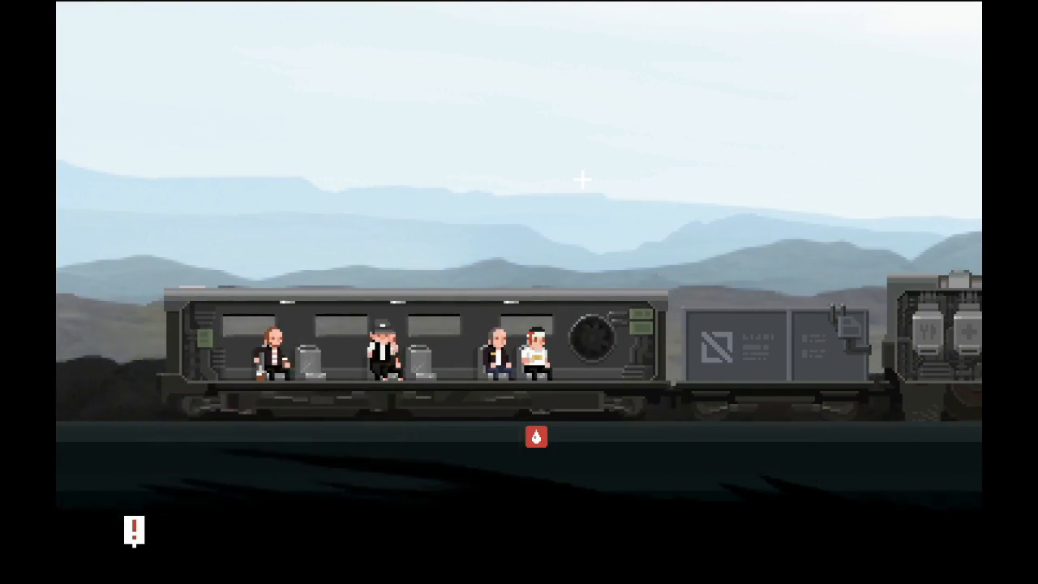
# Step: Craft ammo in the locomotive computer's Crafting tab, bringing the supply to 19 rounds
pyautogui.click(535, 437)
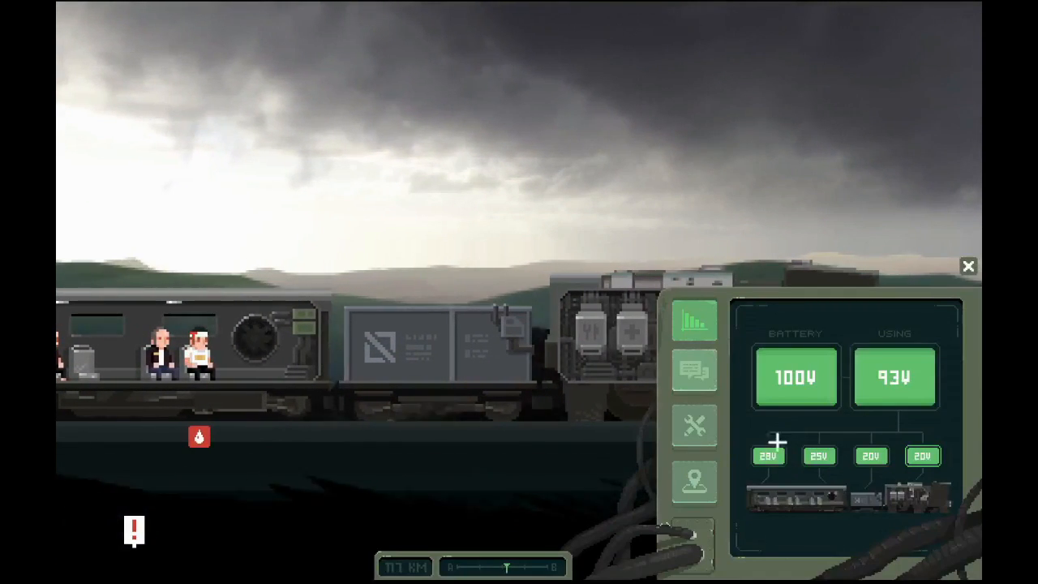
pyautogui.click(694, 426)
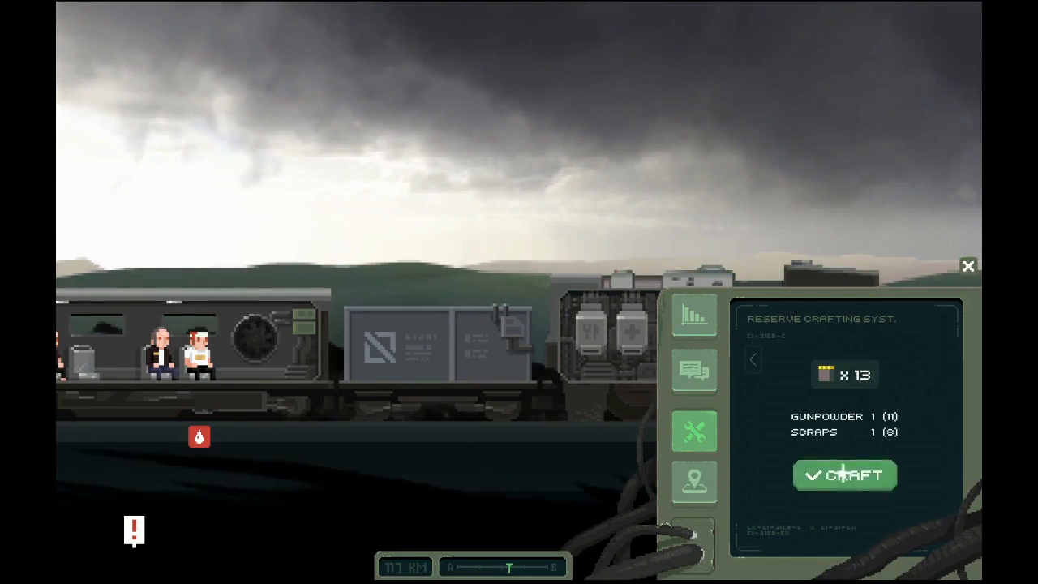
pyautogui.click(844, 473)
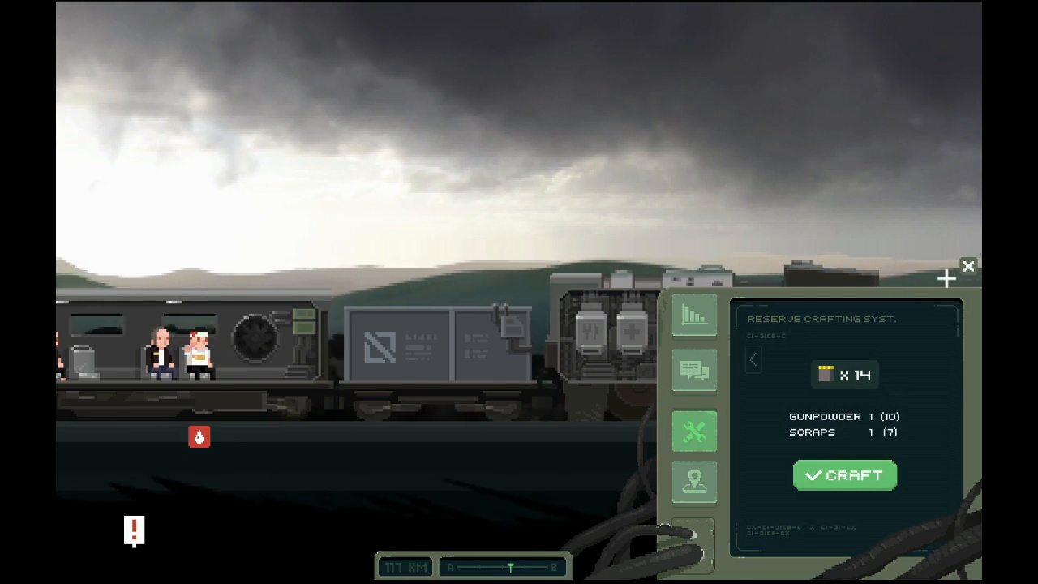
pyautogui.click(845, 474)
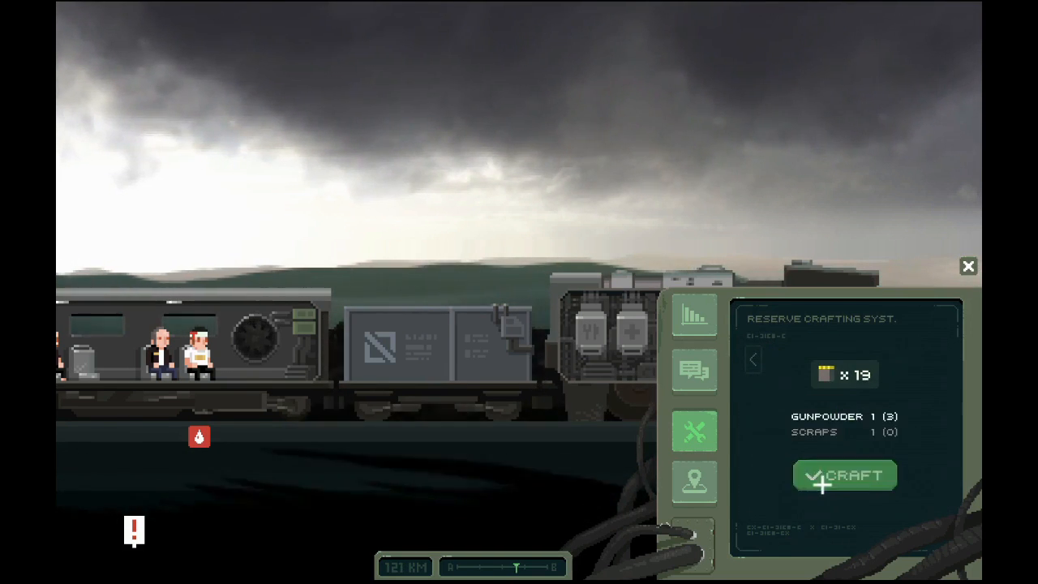
pyautogui.click(969, 266)
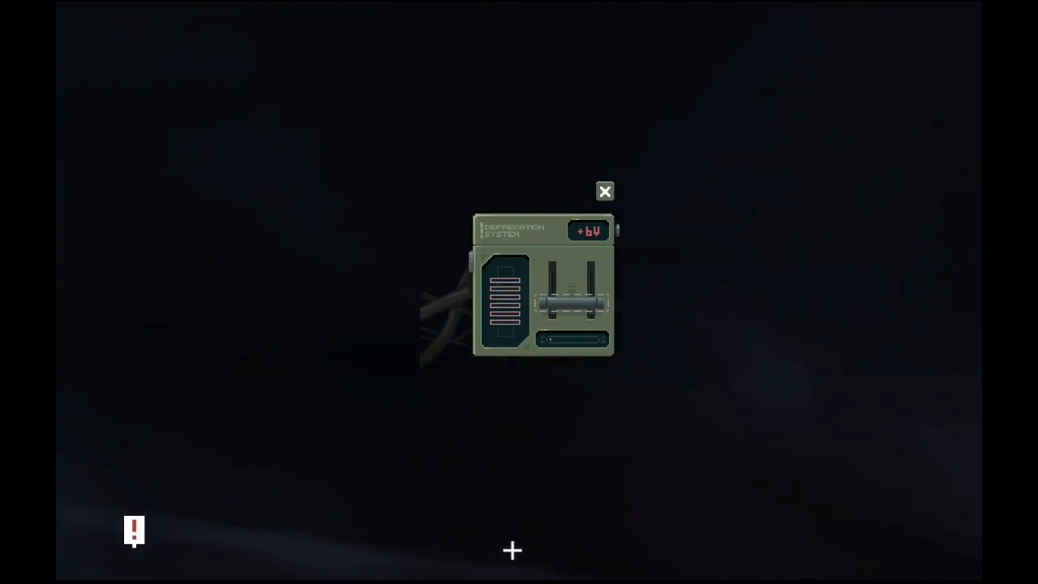
# Step: Check the route map and the contact's conversation in the train computer
pyautogui.click(603, 191)
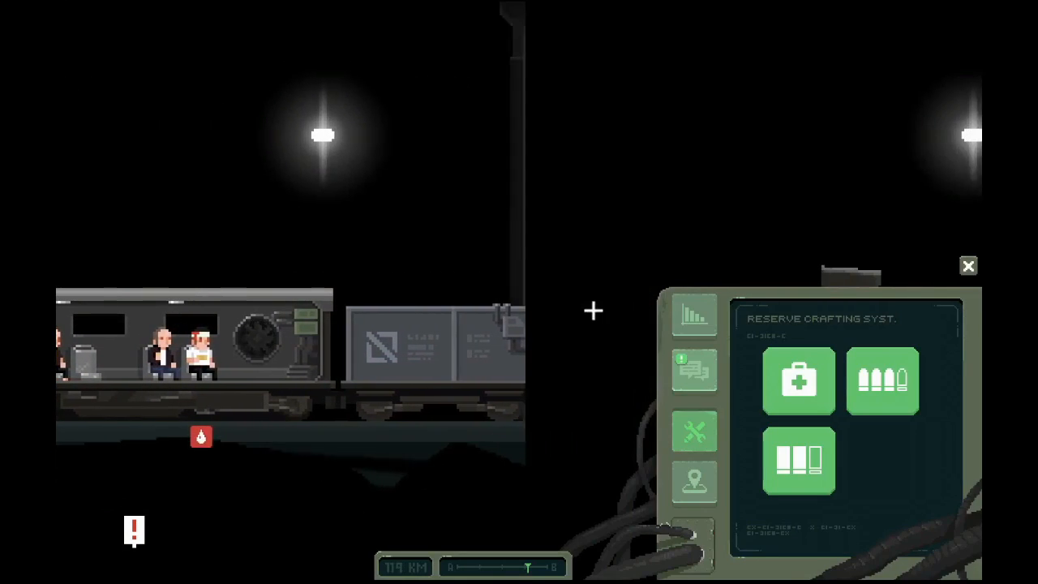
pyautogui.click(694, 484)
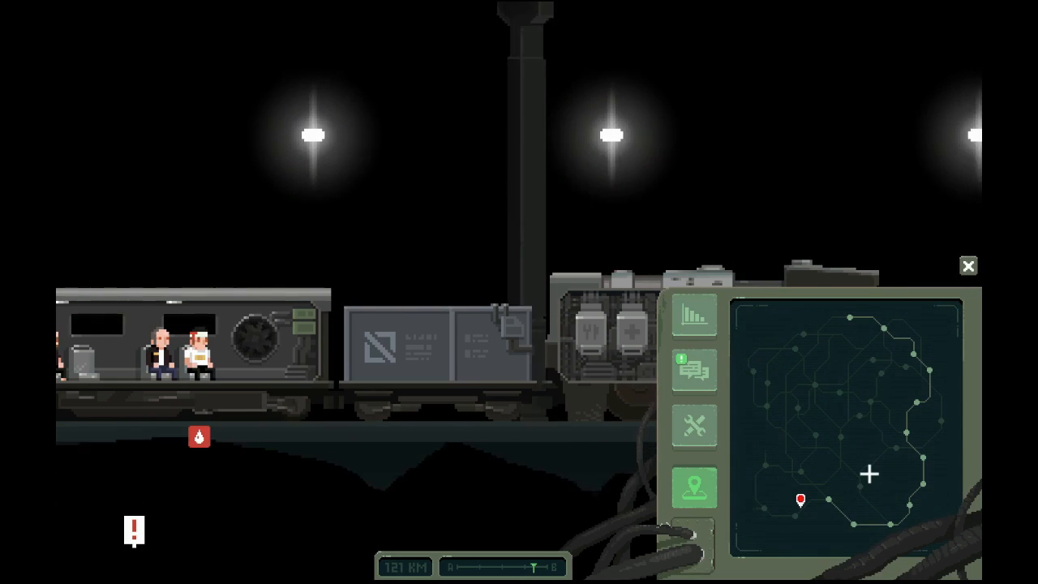
pyautogui.click(694, 372)
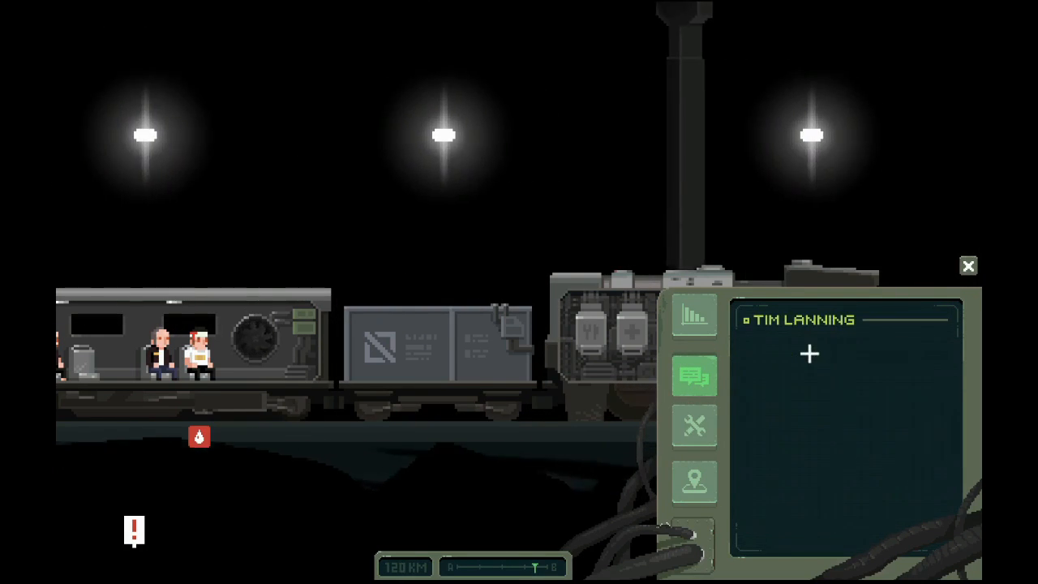
# Step: Send messages about the route change to the offline contact, then close the computer
pyautogui.click(808, 354)
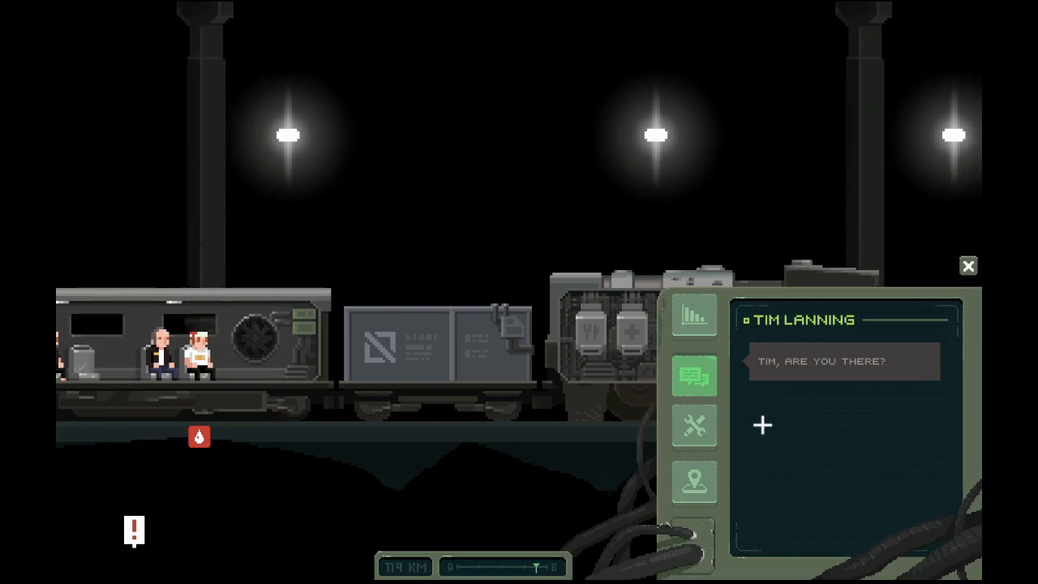
pyautogui.click(762, 425)
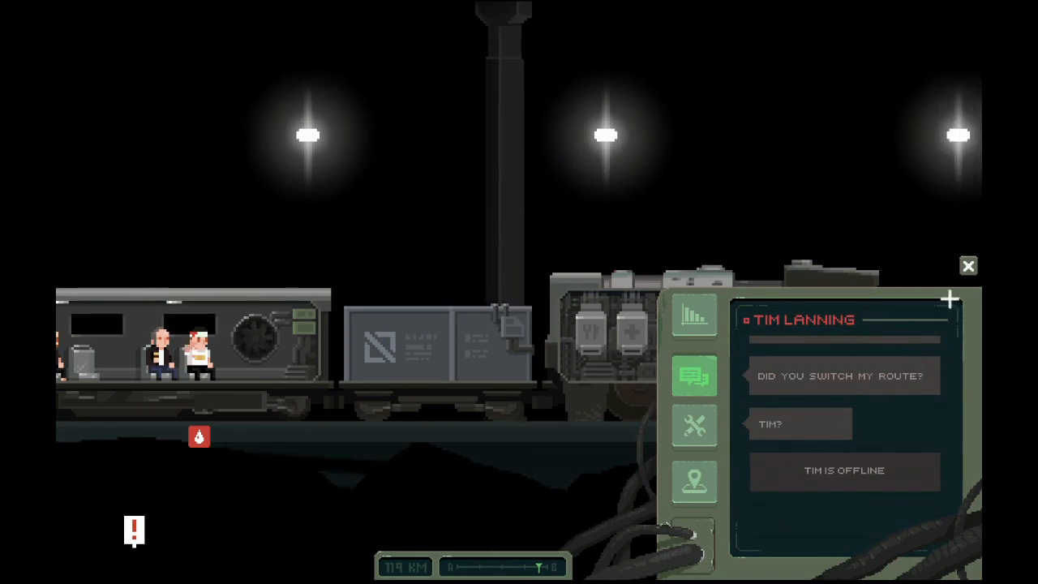
pyautogui.click(968, 266)
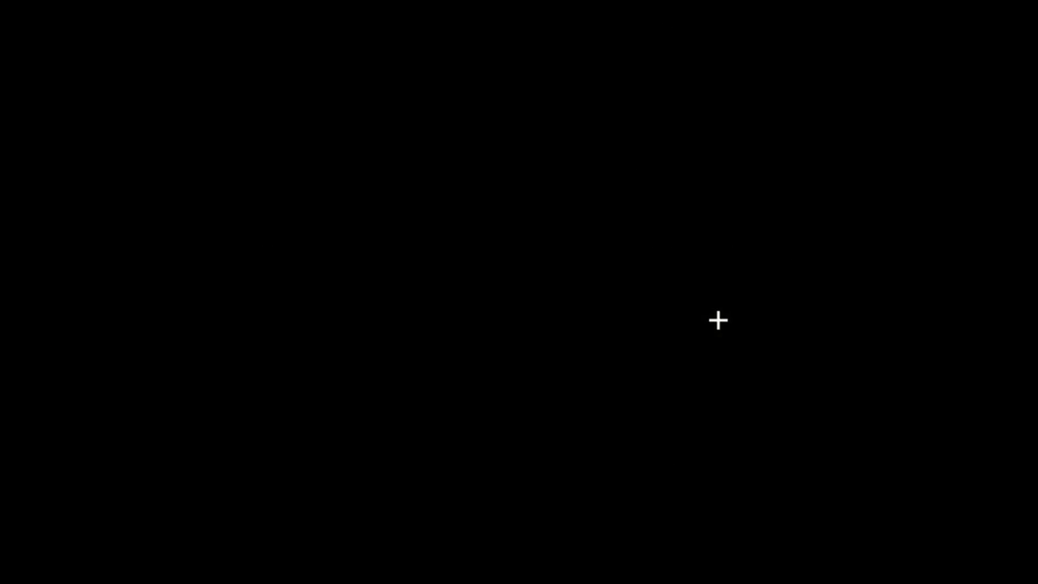
pyautogui.moveTo(711, 322)
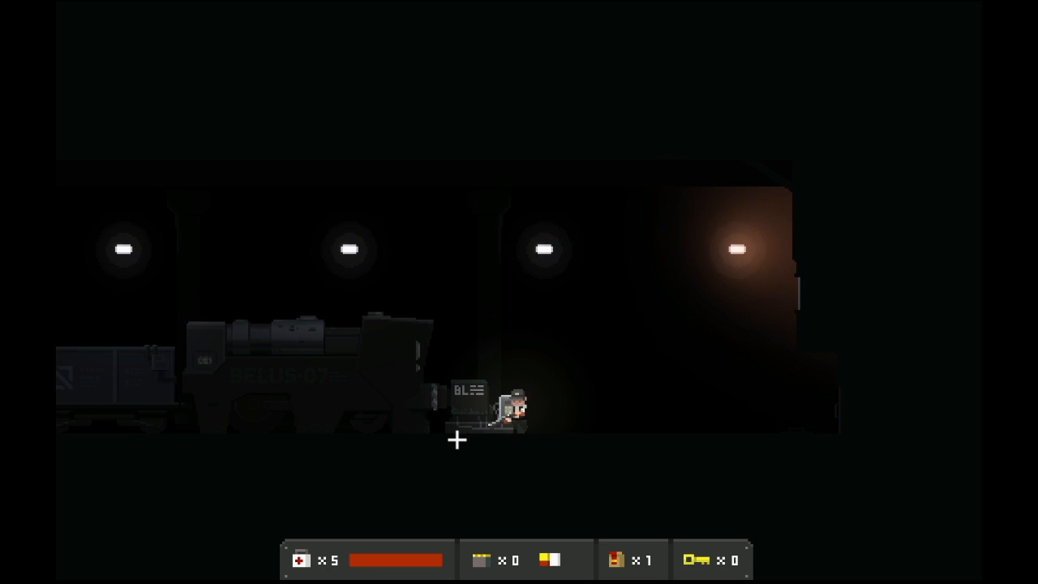
# Step: Pause the game after arriving at the dark station
pyautogui.press('Escape')
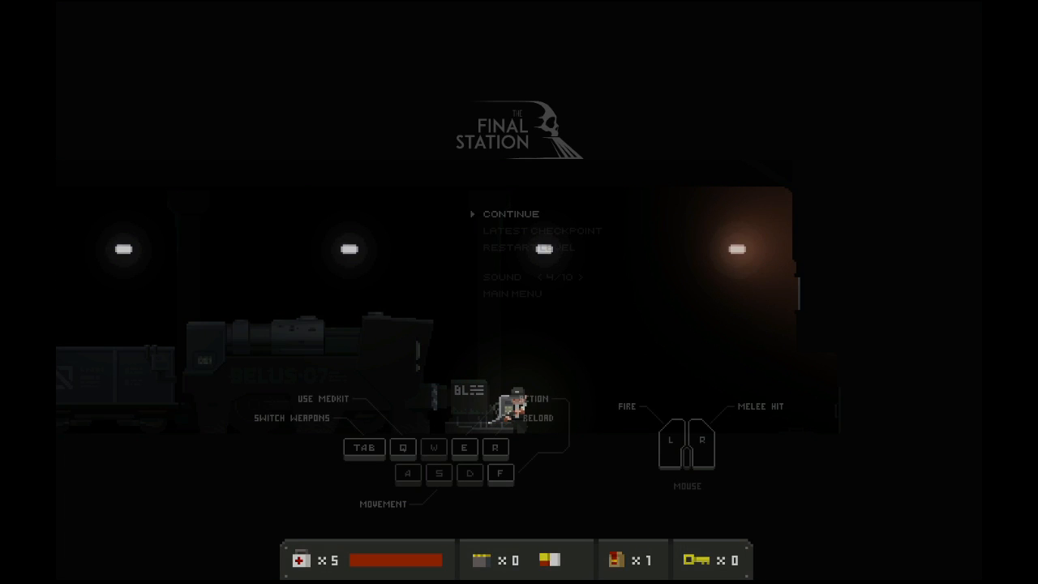